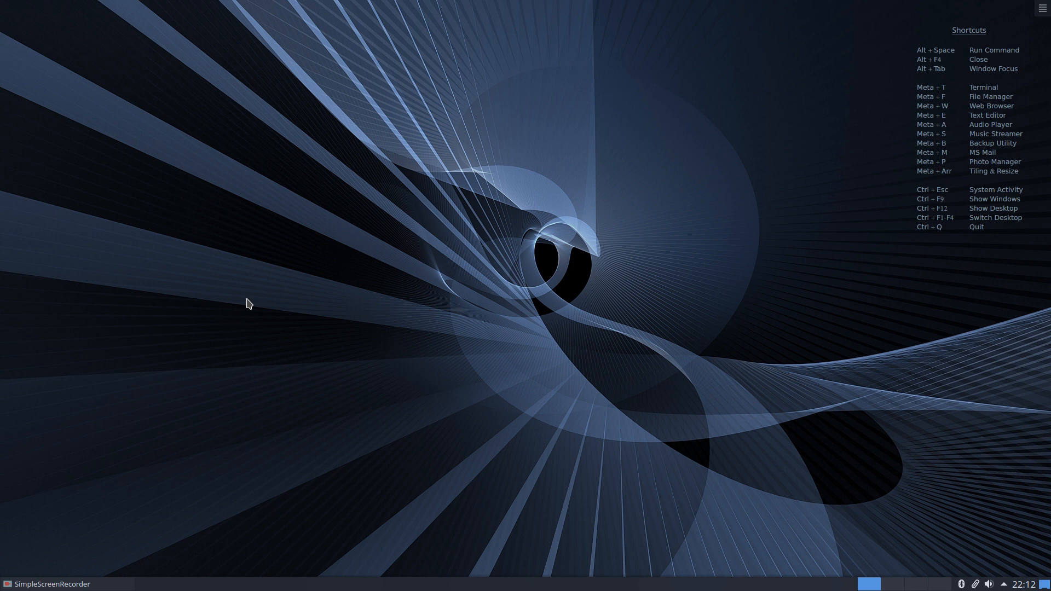
pyautogui.moveTo(649, 202)
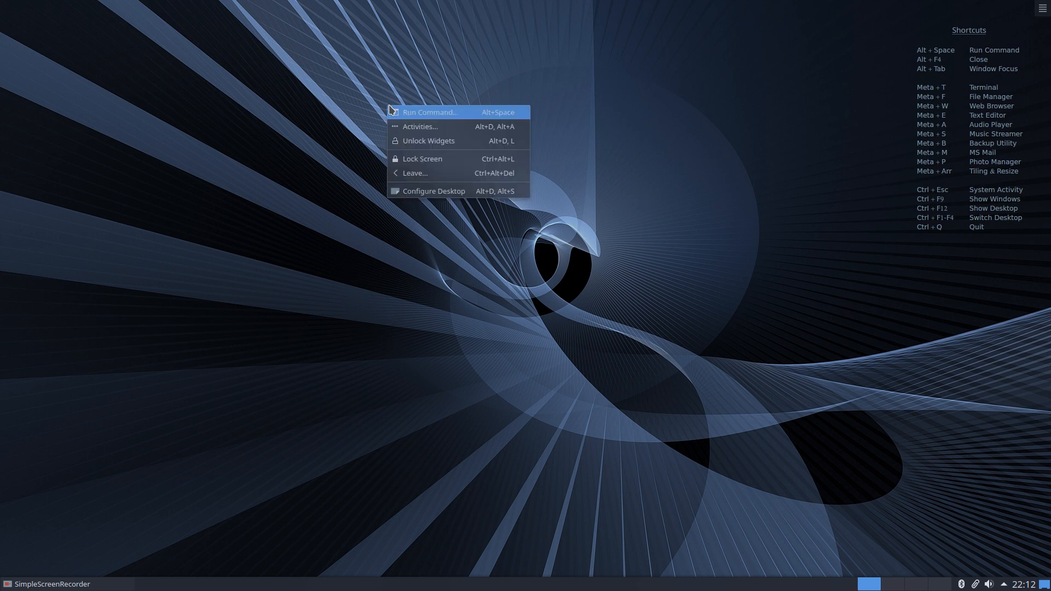
pyautogui.moveTo(611, 118)
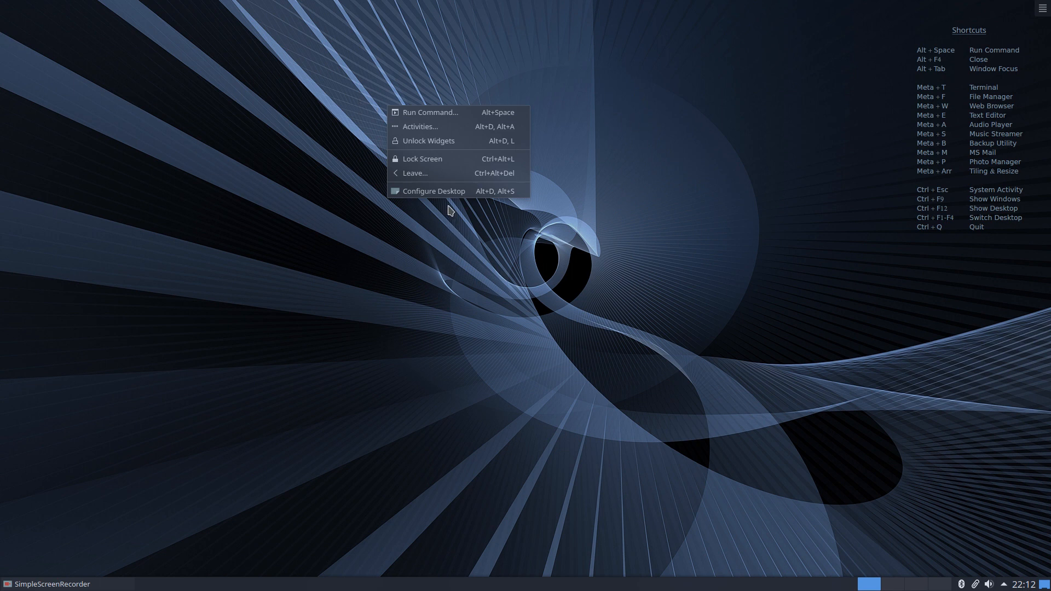
# - Set the desktop's right-button mouse action to Application Launcher in the Mouse Actions settings
pyautogui.click(435, 191)
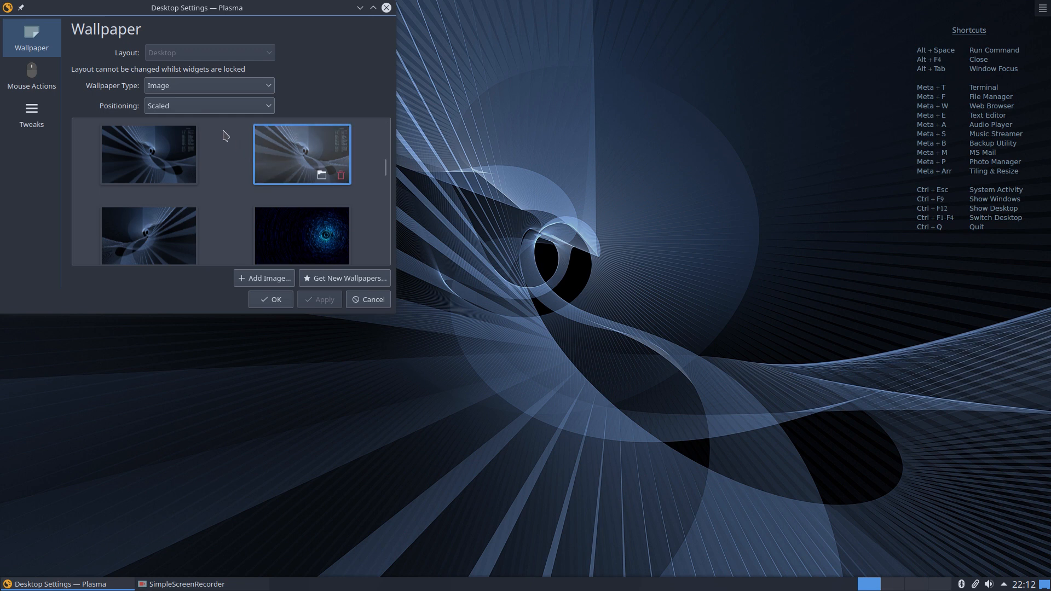
pyautogui.click(31, 75)
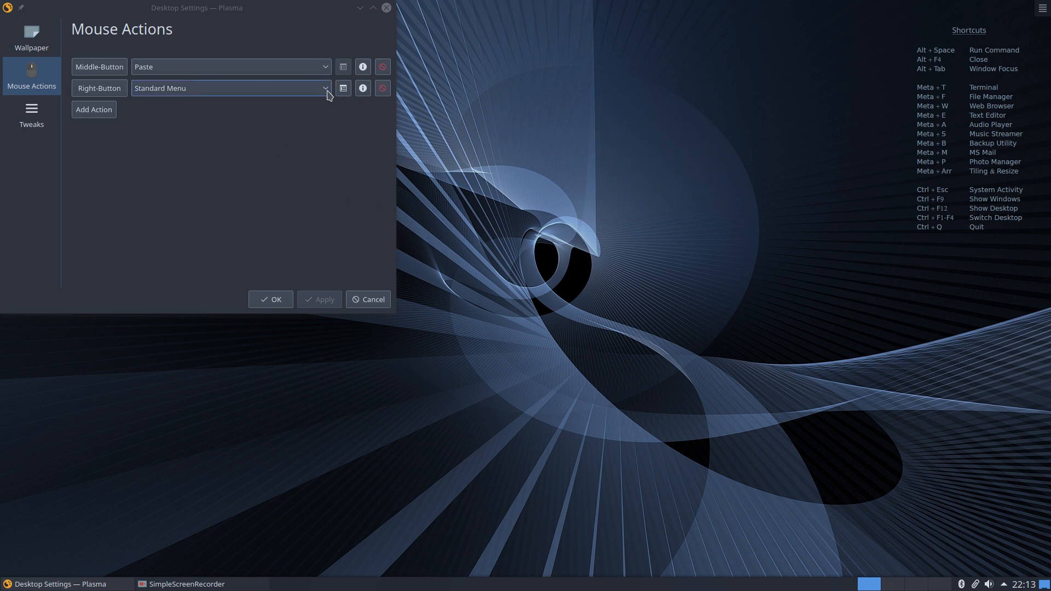
pyautogui.click(232, 88)
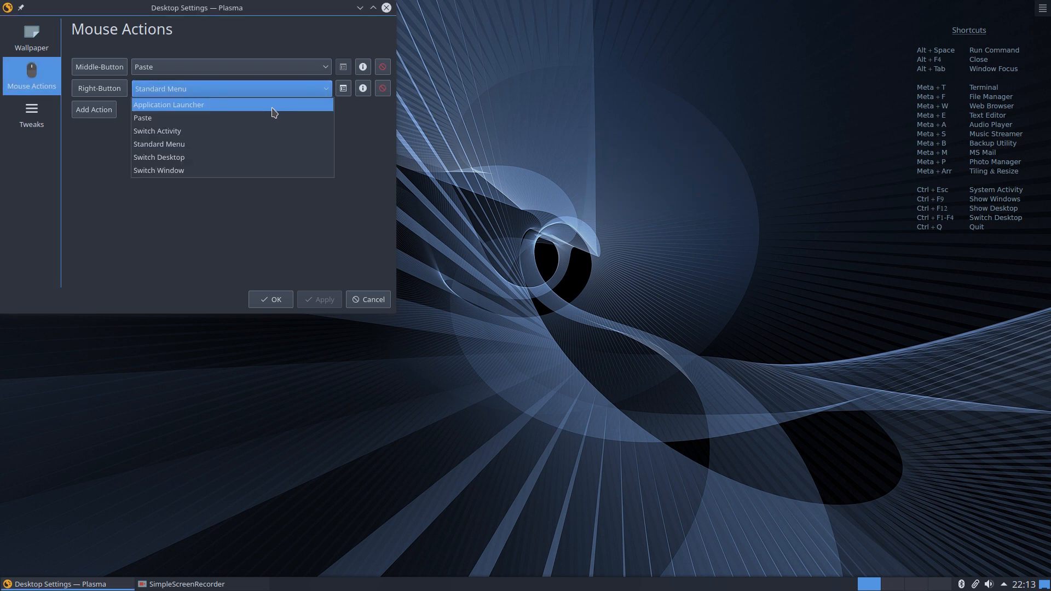
pyautogui.click(169, 105)
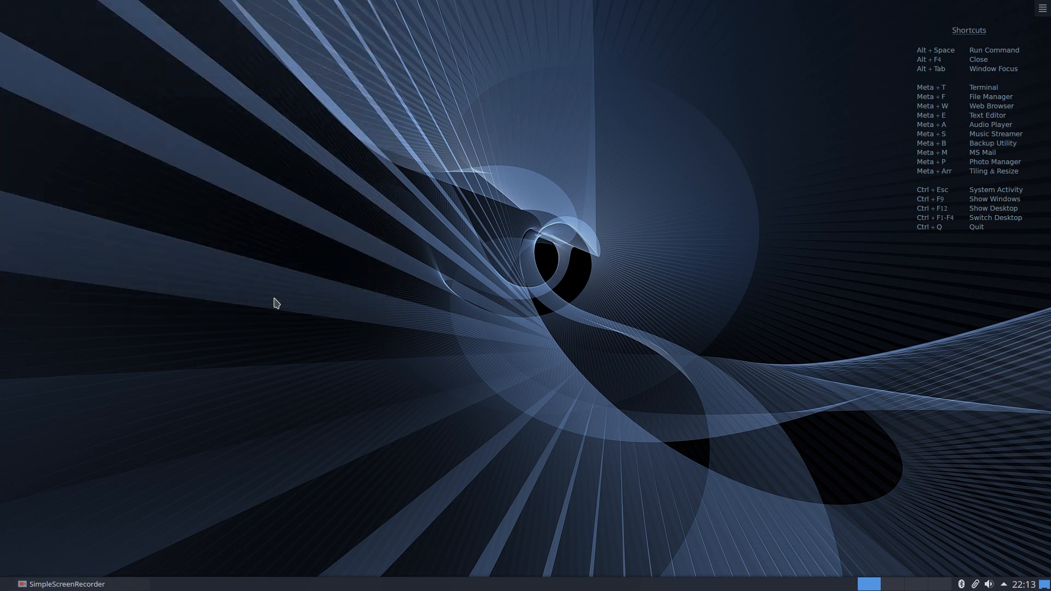
pyautogui.moveTo(408, 145)
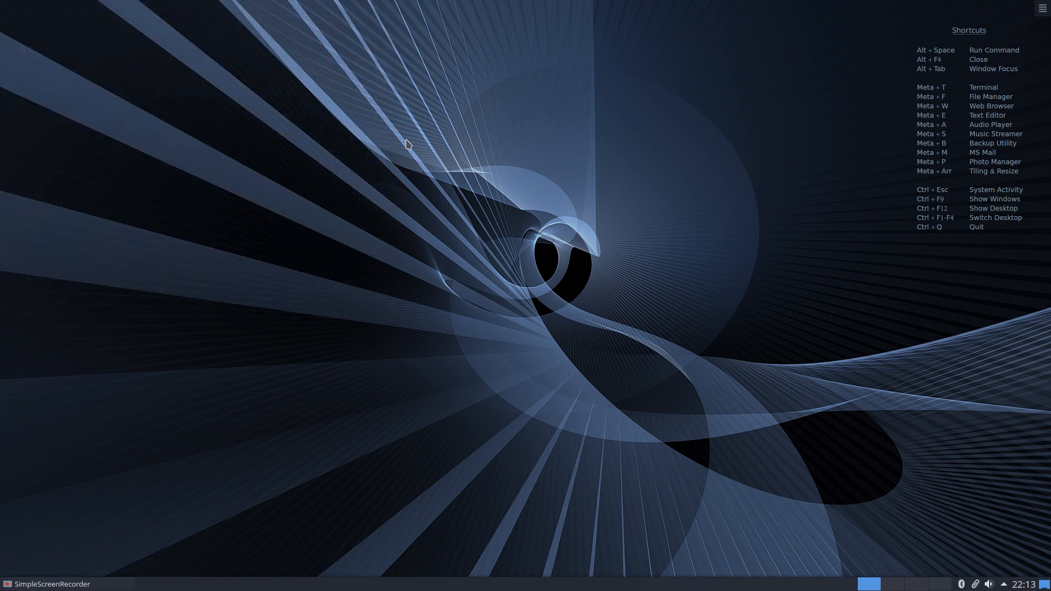
pyautogui.rightClick(405, 145)
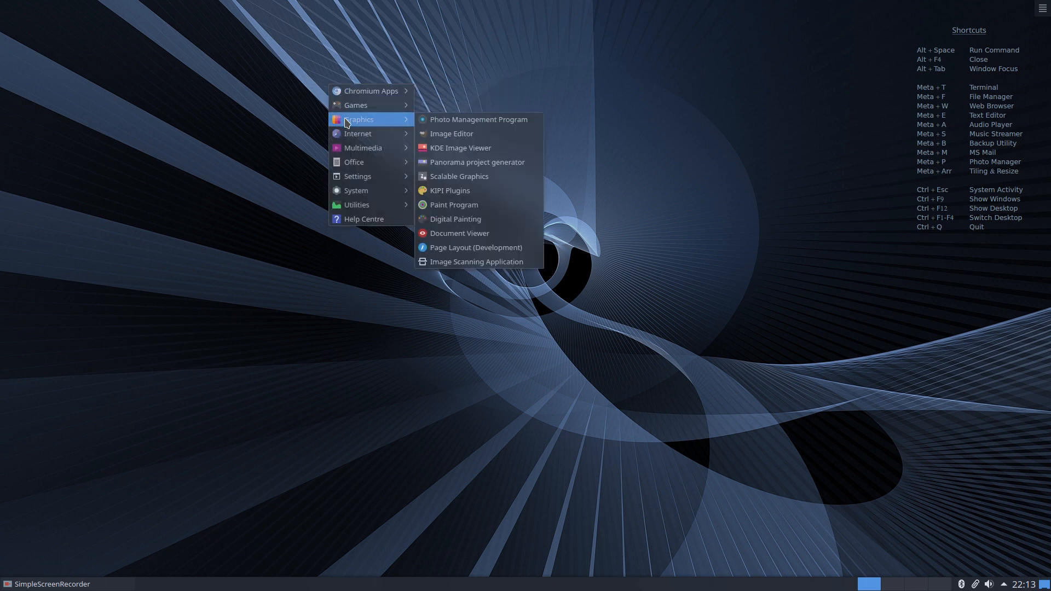
pyautogui.moveTo(359, 162)
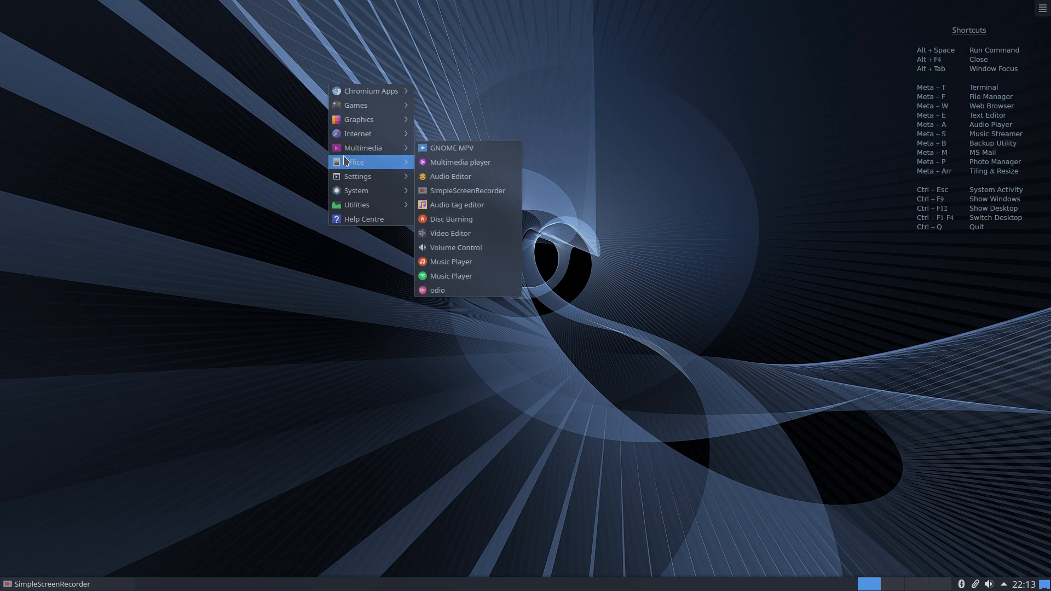
pyautogui.moveTo(357, 176)
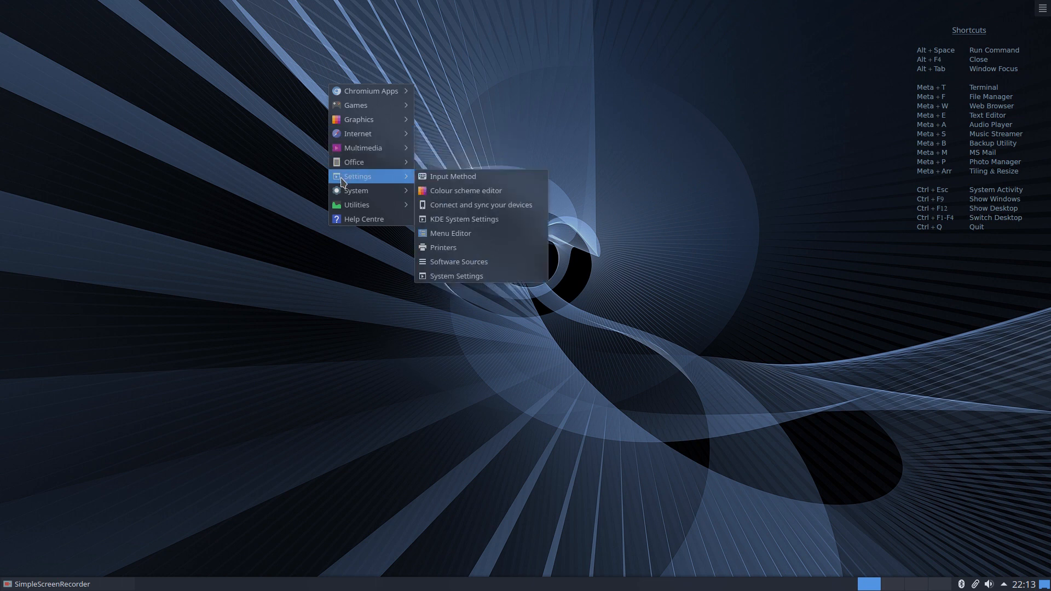
pyautogui.moveTo(357, 205)
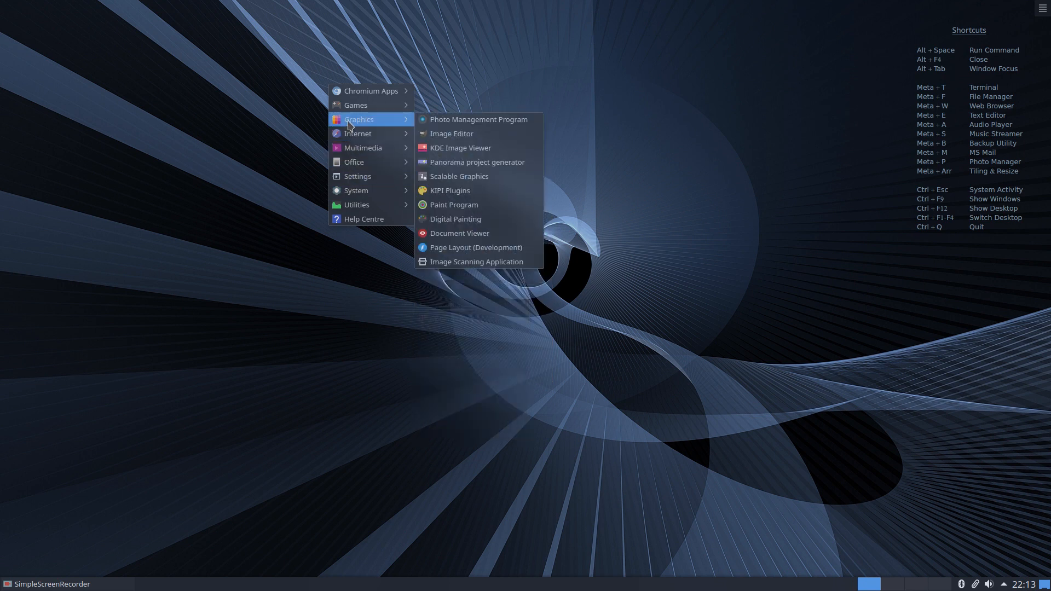
pyautogui.moveTo(354, 162)
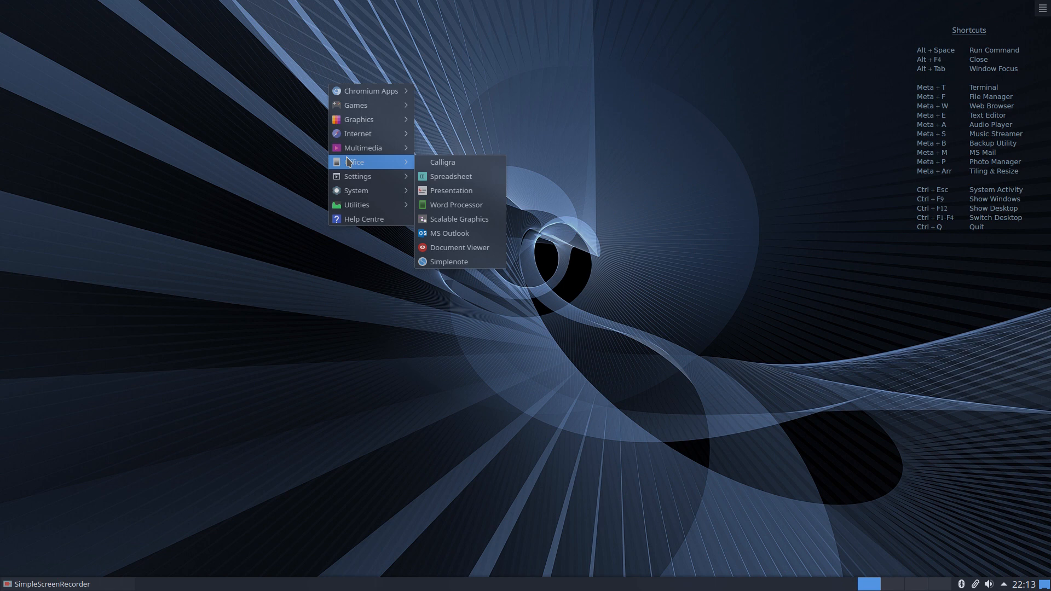
pyautogui.moveTo(362, 219)
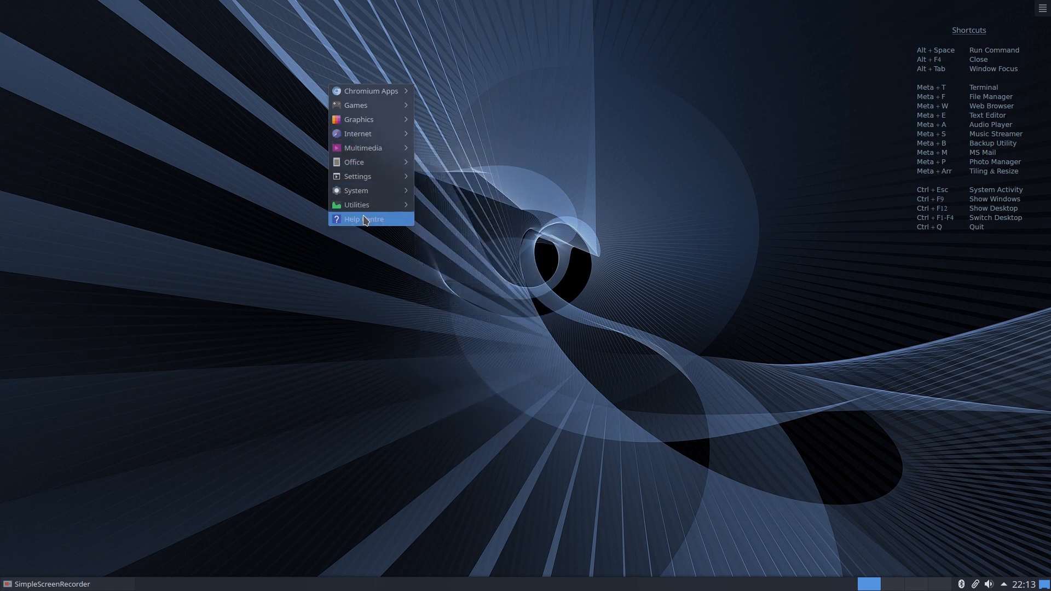
pyautogui.click(660, 95)
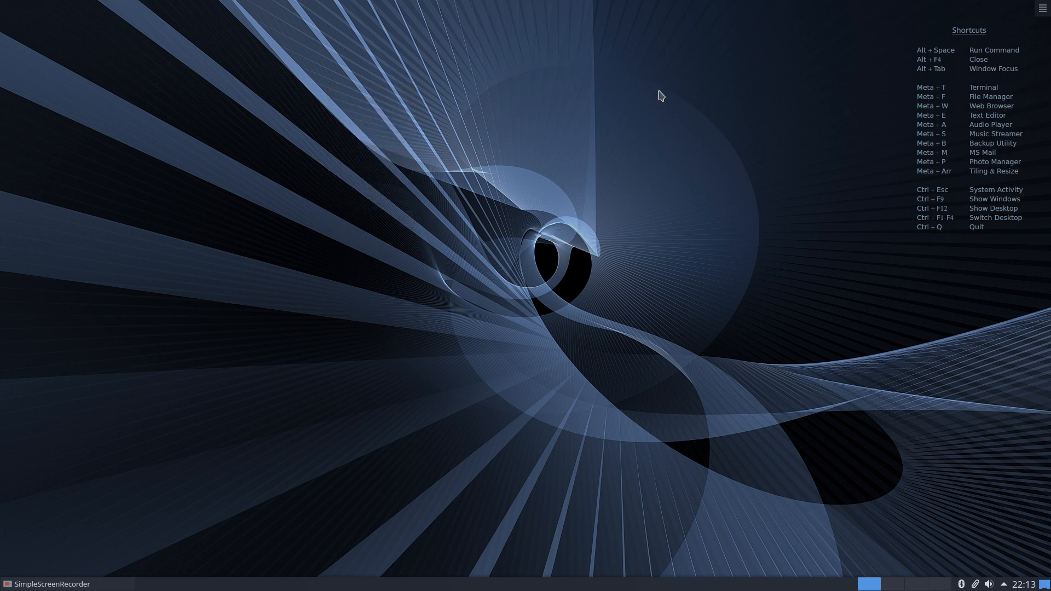
pyautogui.rightClick(357, 110)
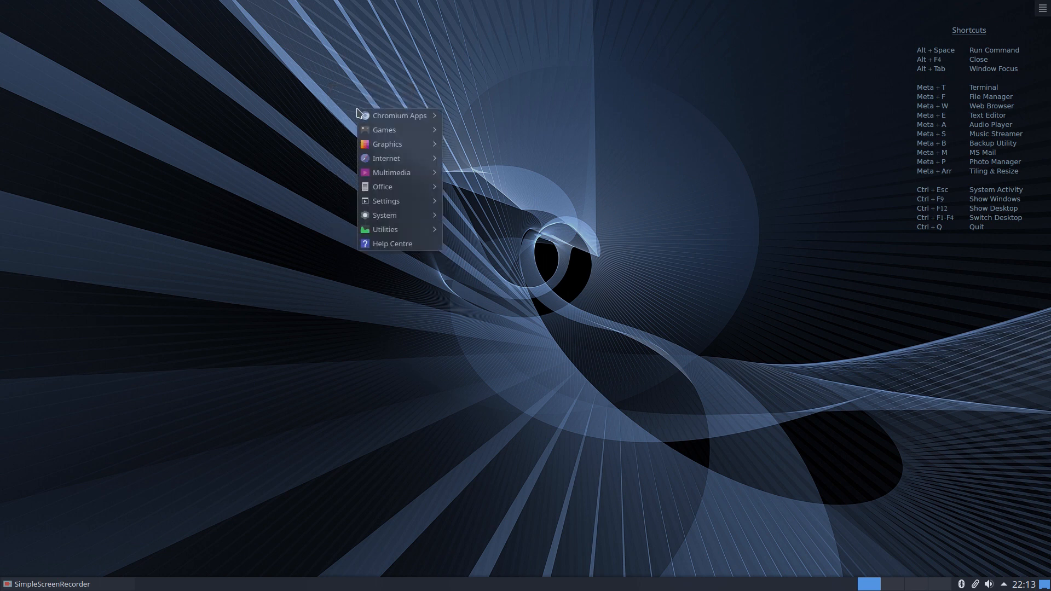
pyautogui.click(861, 187)
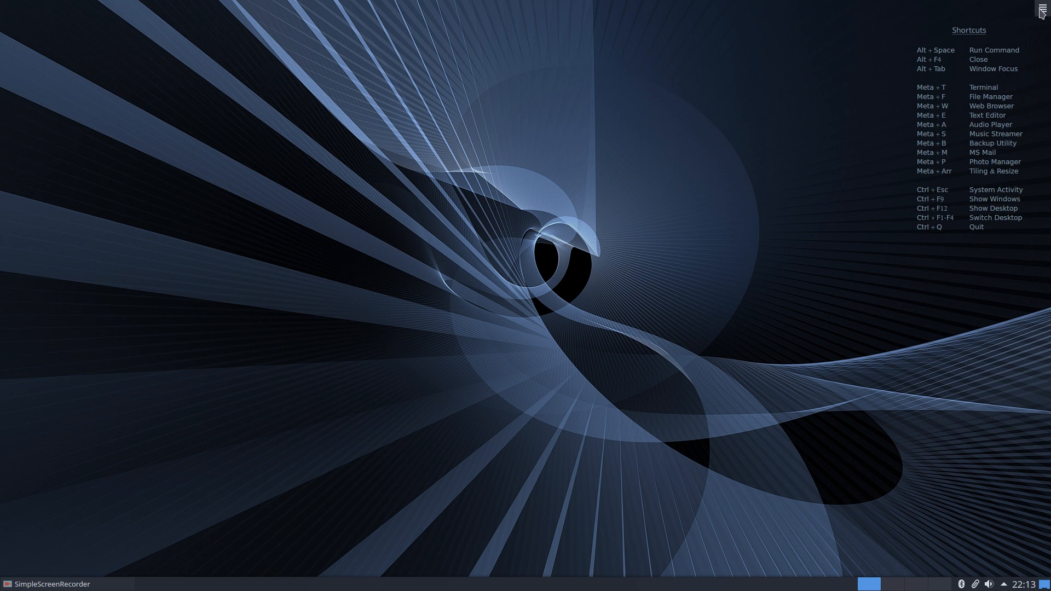
# - Open the desktop toolbox menu from the top-right corner button
pyautogui.click(1044, 8)
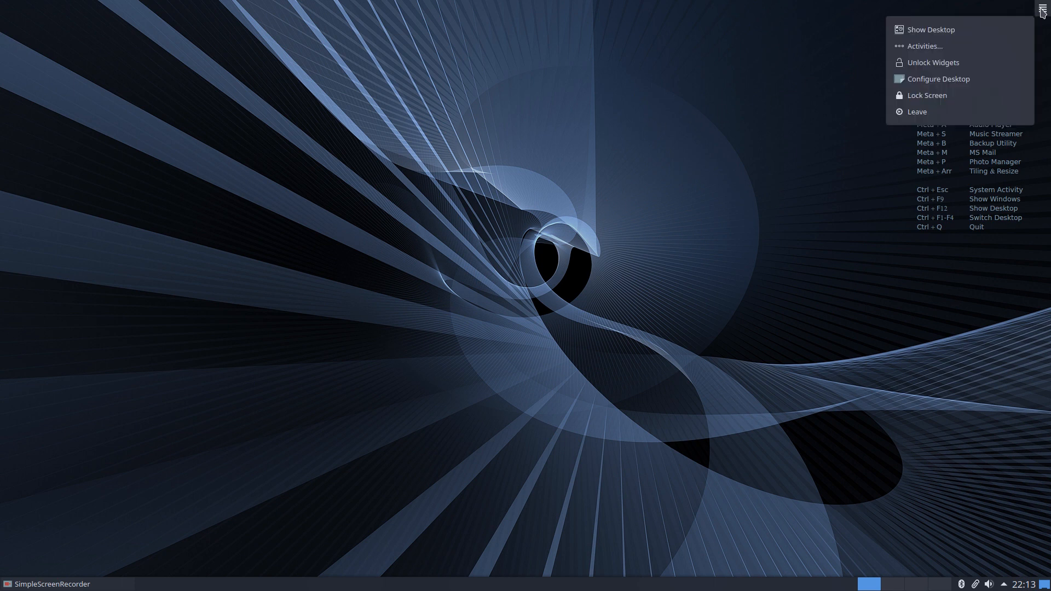
pyautogui.moveTo(917, 112)
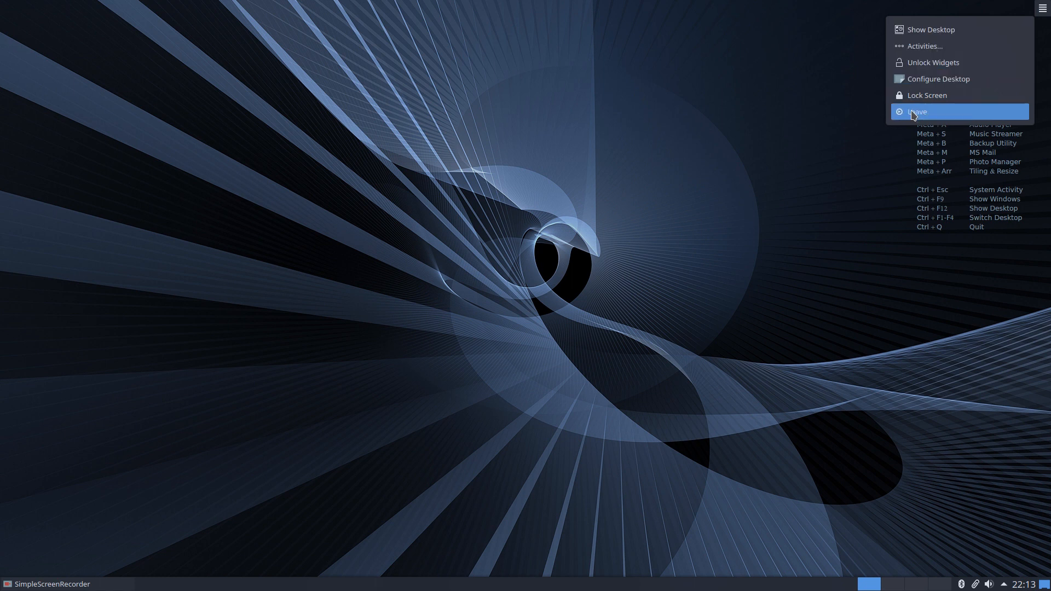
pyautogui.moveTo(939, 79)
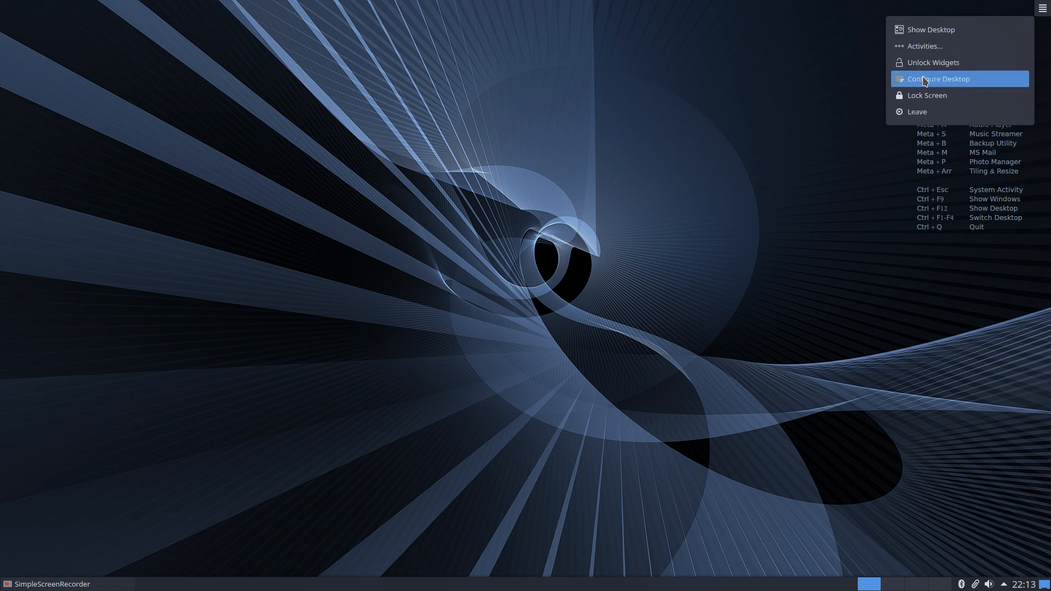
pyautogui.click(938, 79)
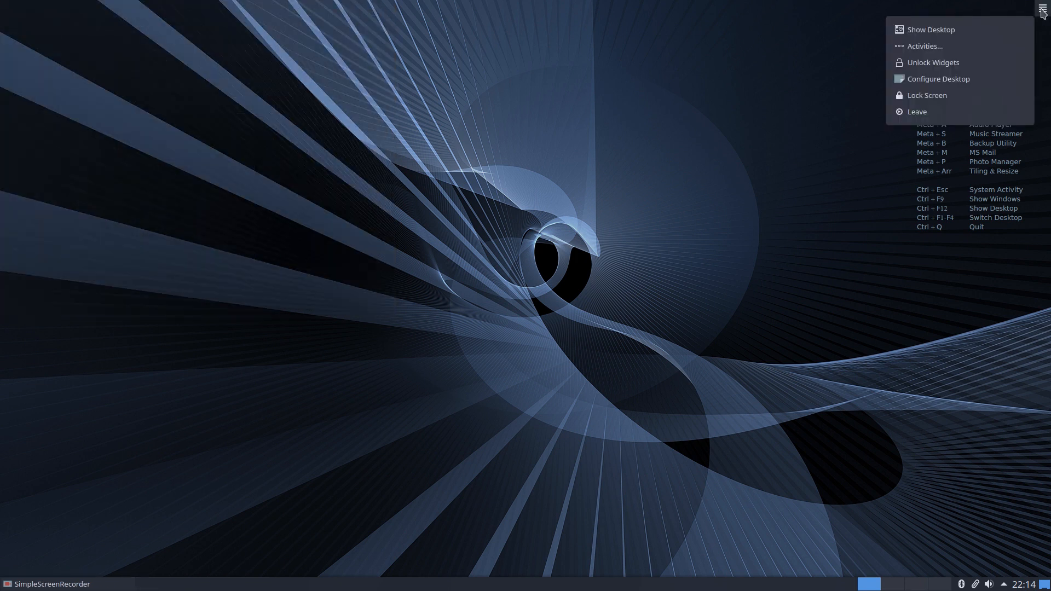
pyautogui.moveTo(867, 186)
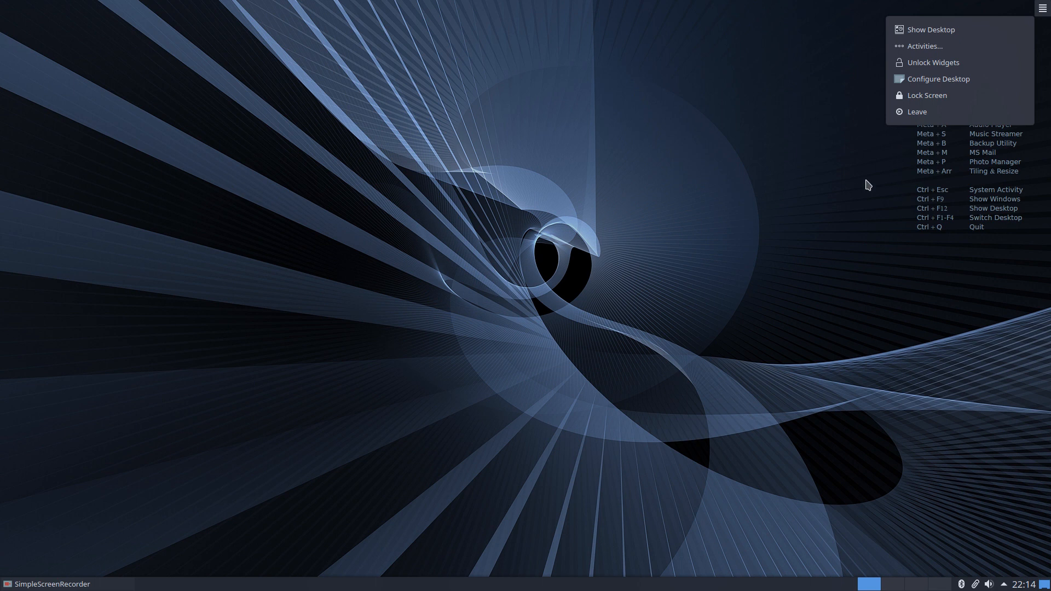
pyautogui.moveTo(929, 158)
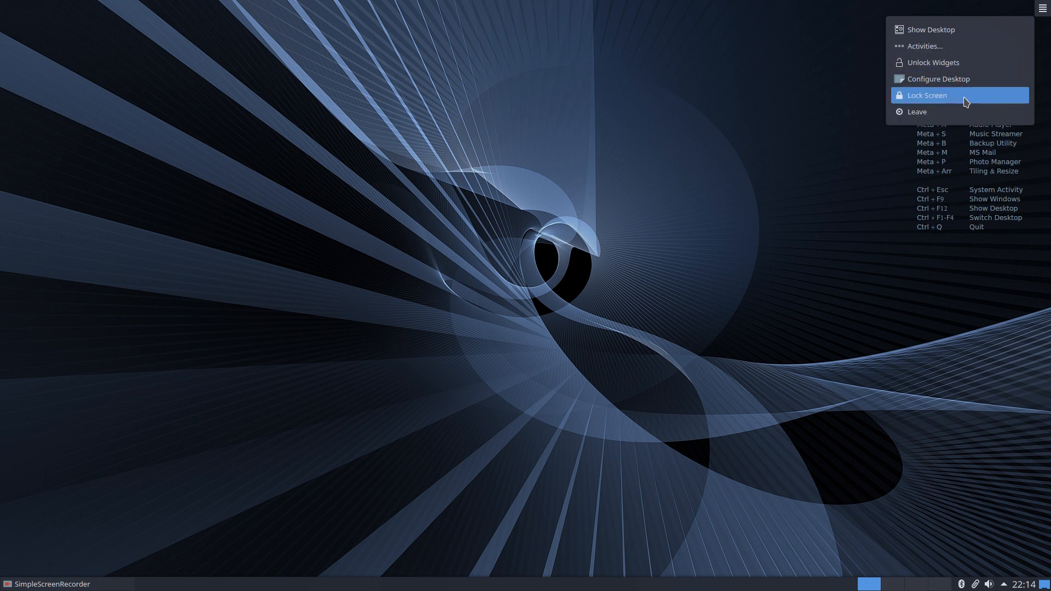
pyautogui.moveTo(638, 143)
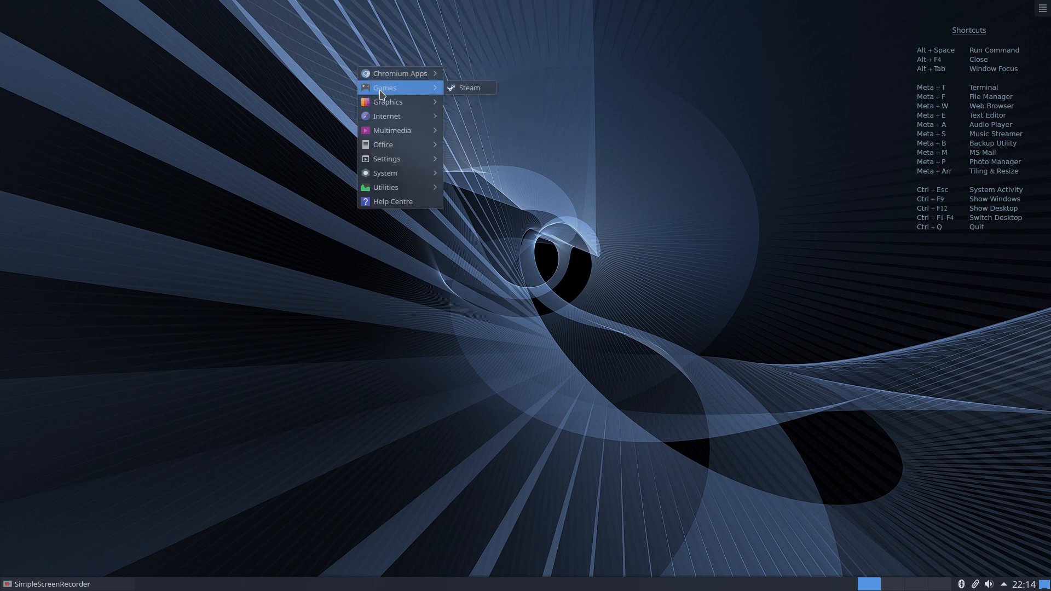
pyautogui.moveTo(386, 116)
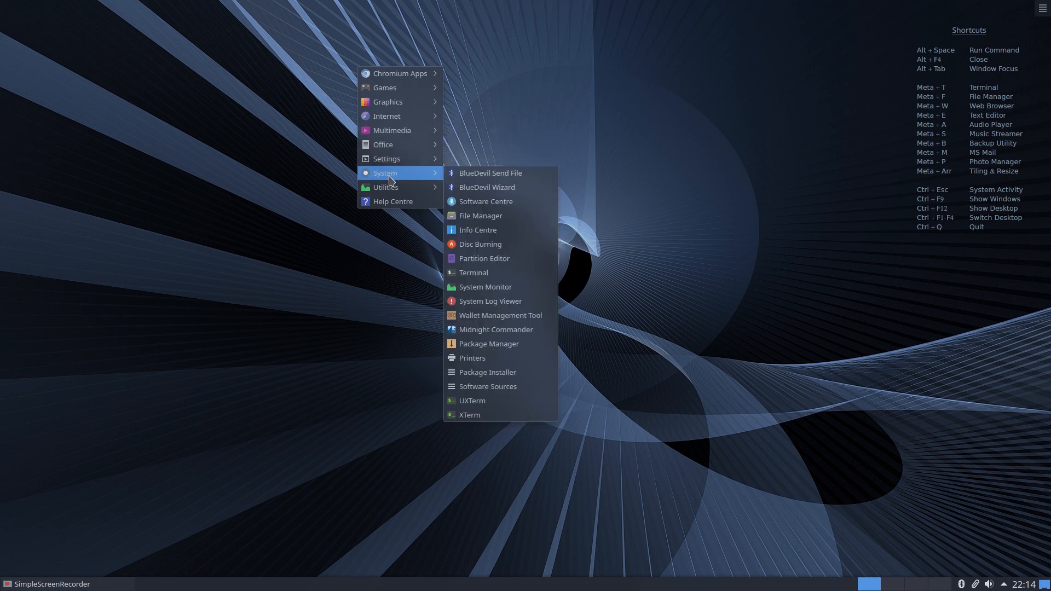
pyautogui.moveTo(392, 175)
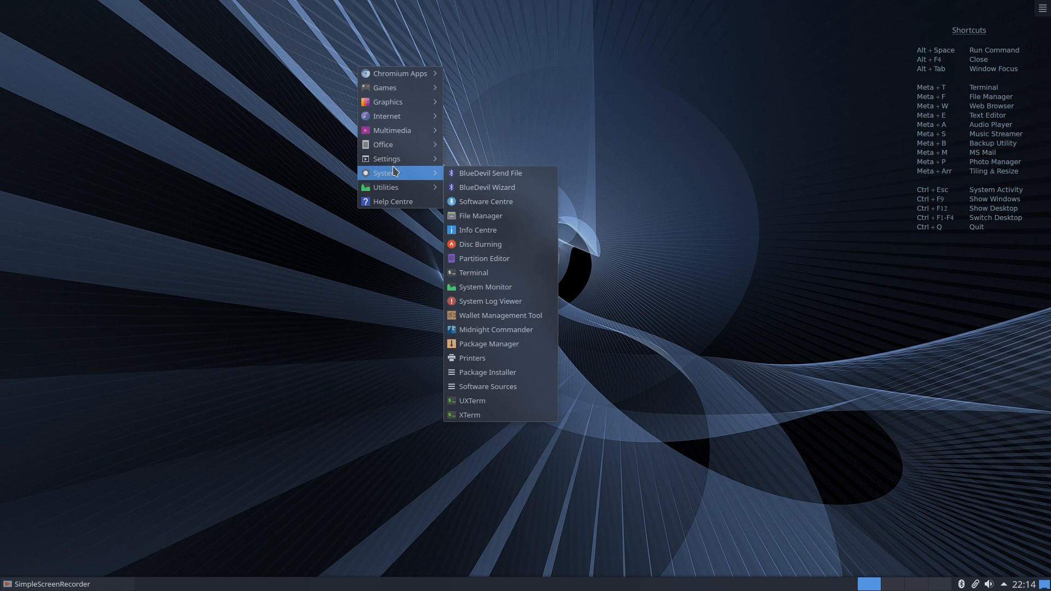
pyautogui.moveTo(385, 159)
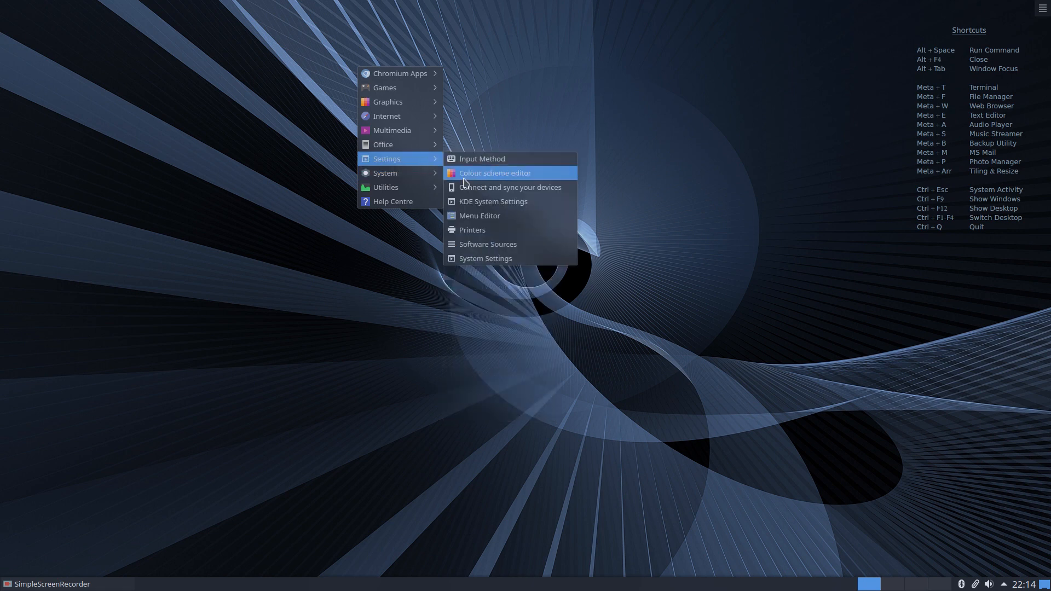
# - Launch Menu Editor from the Settings category of the launcher menu
pyautogui.click(480, 215)
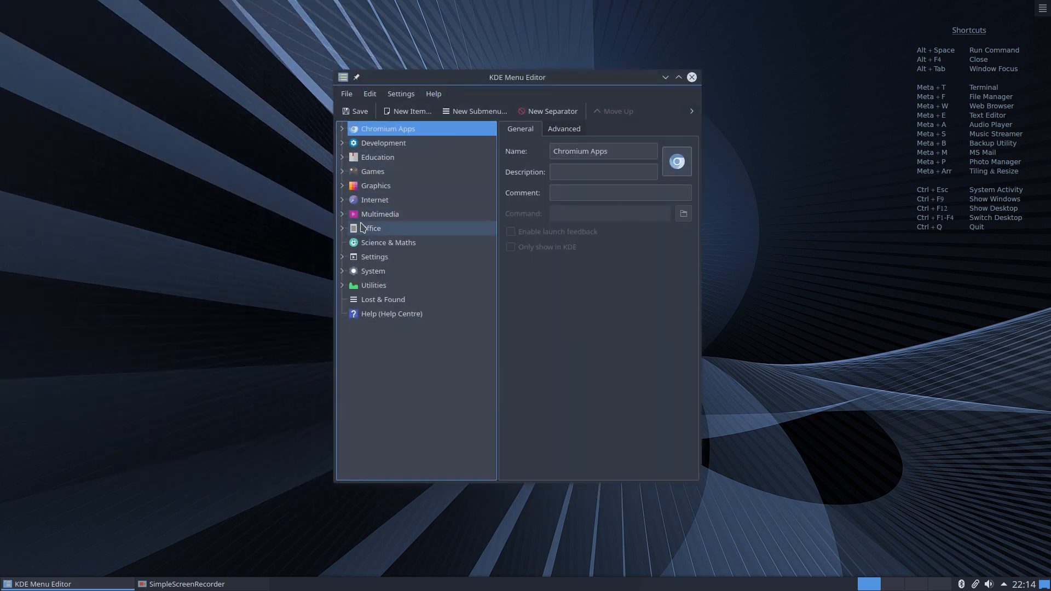
# - Expand the Office category to list its applications, then close the Menu Editor
pyautogui.click(371, 227)
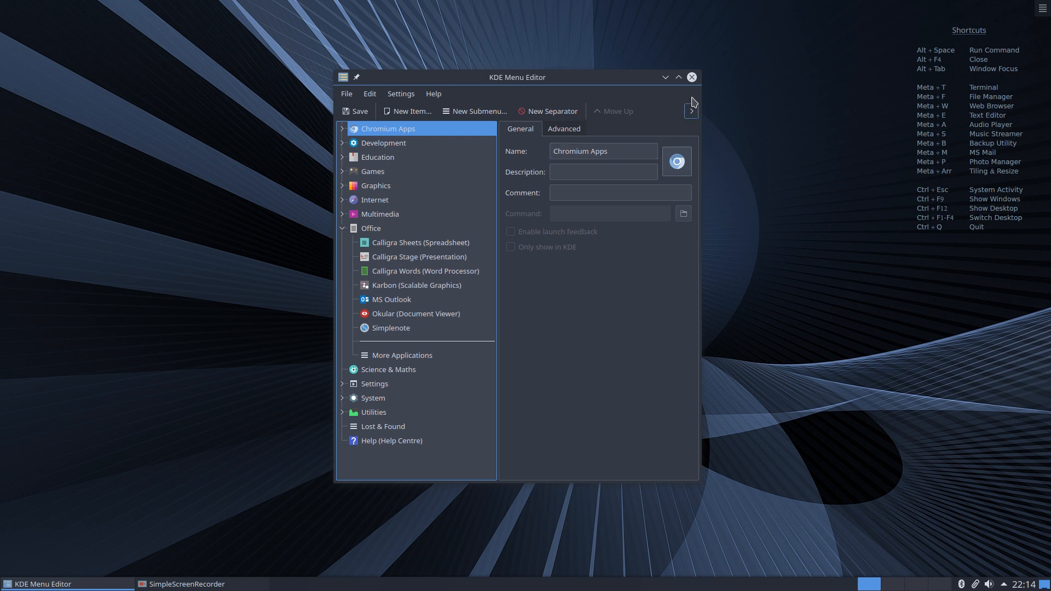
pyautogui.click(691, 77)
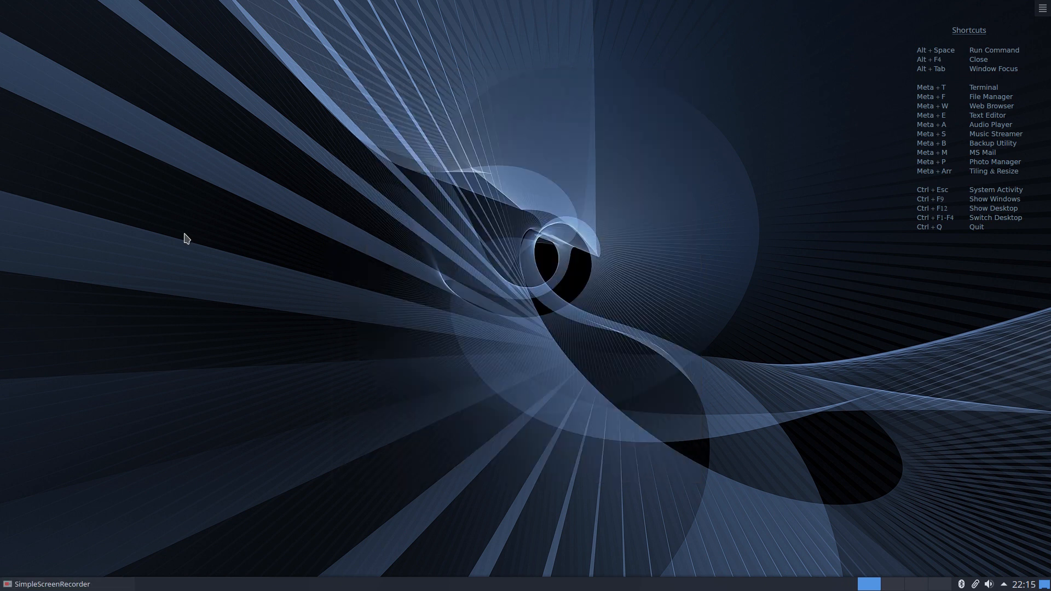